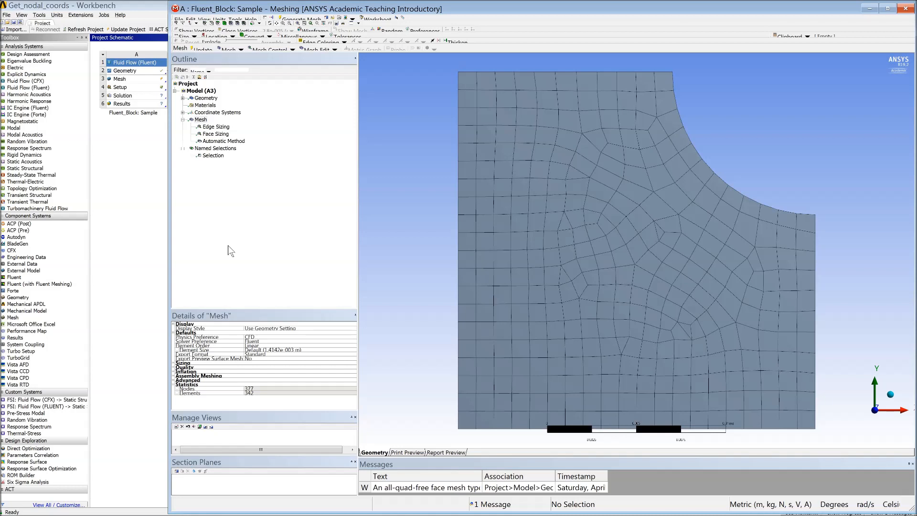
mouse_move(299, 234)
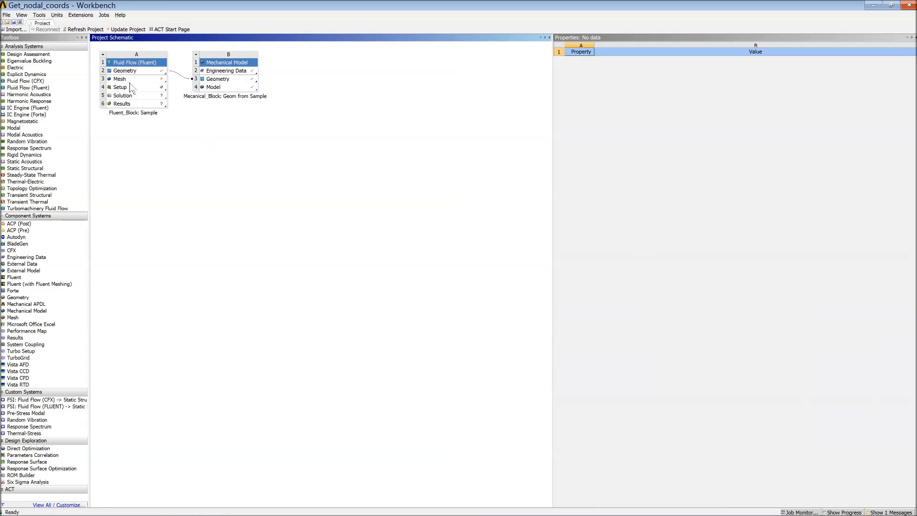
mouse_move(253, 83)
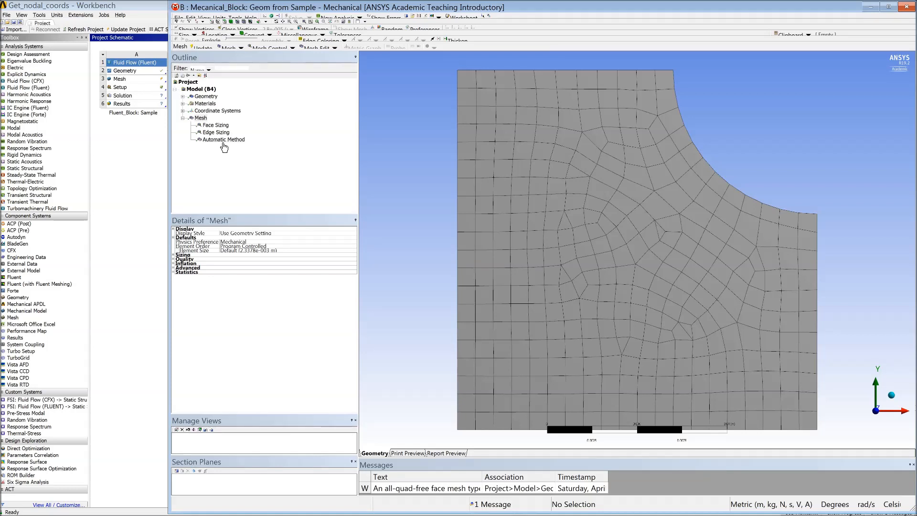
click(215, 124)
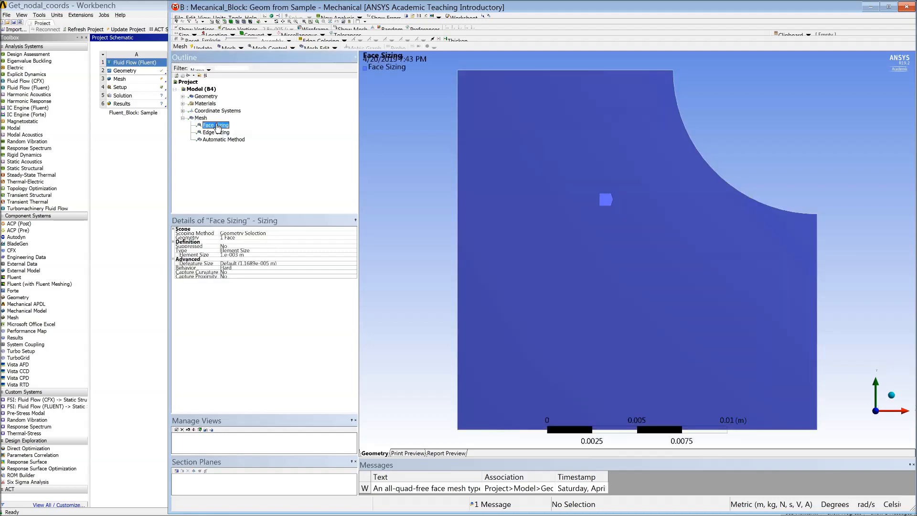
click(216, 131)
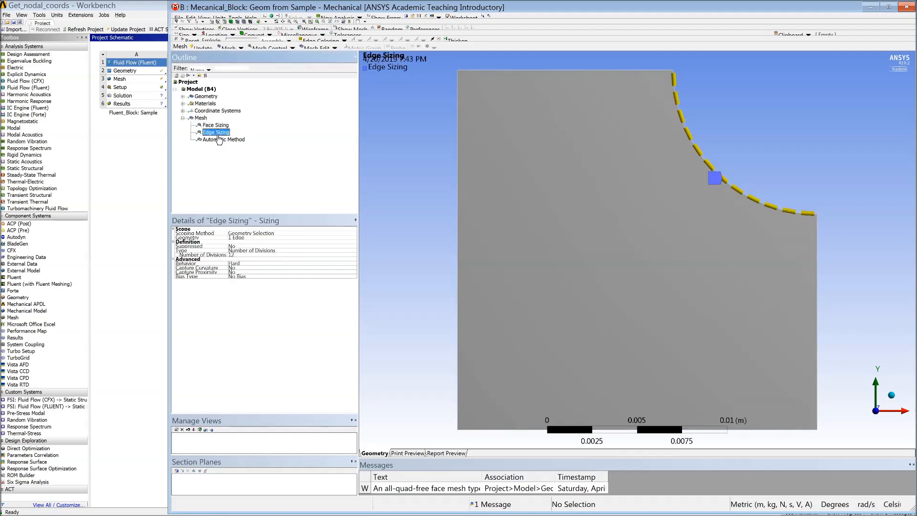
click(223, 139)
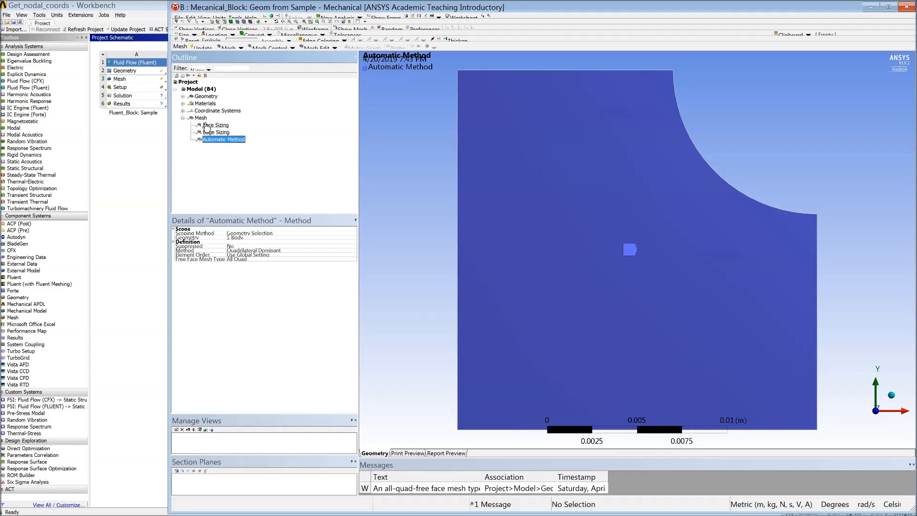
click(200, 117)
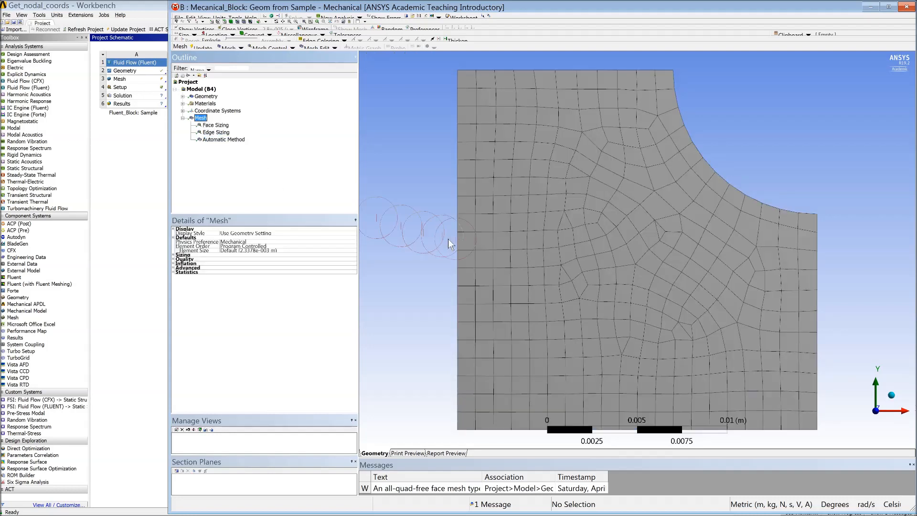
key(alt+tab)
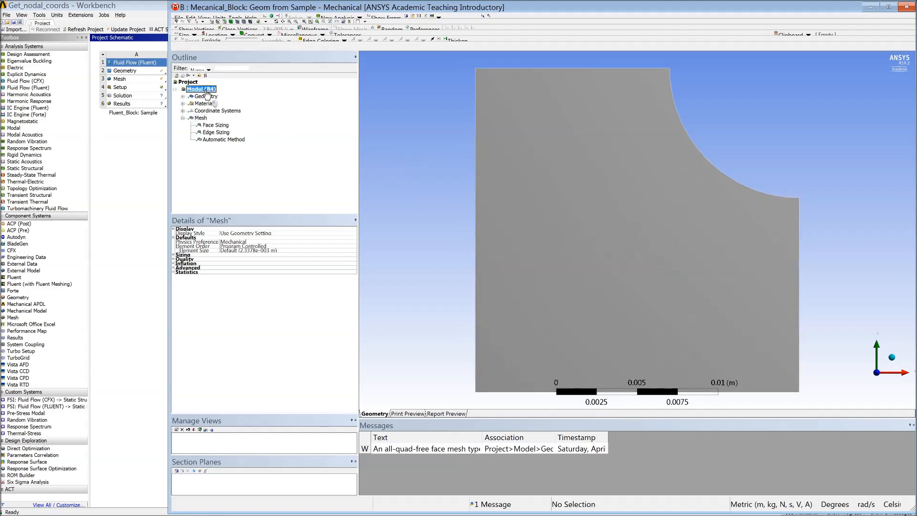
Create named selection Curved Wall on the curved edge and start inserting a second named selection
right_click(202, 88)
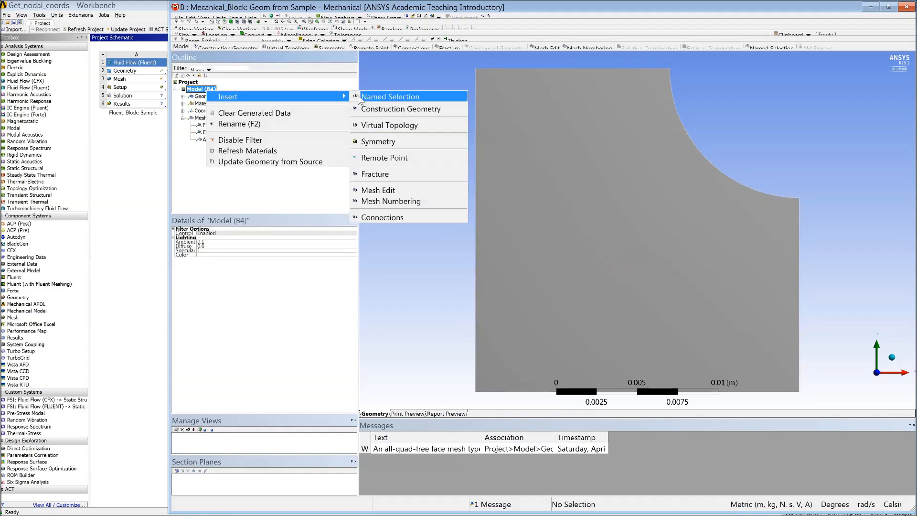
click(390, 97)
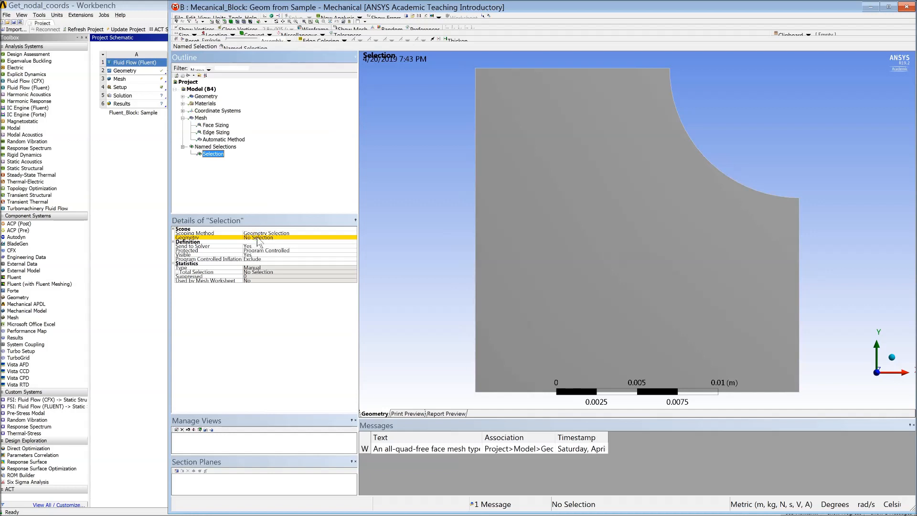
mouse_move(362, 58)
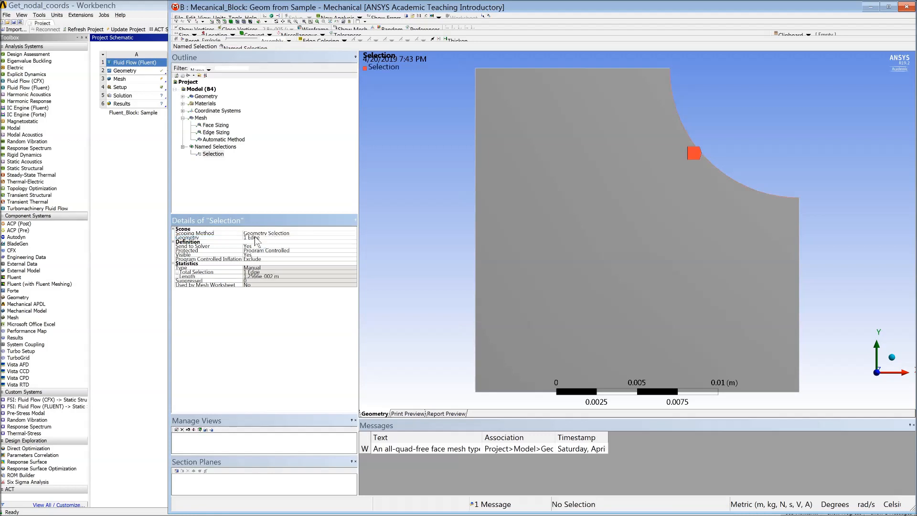
click(213, 154)
text(Curved Wall)
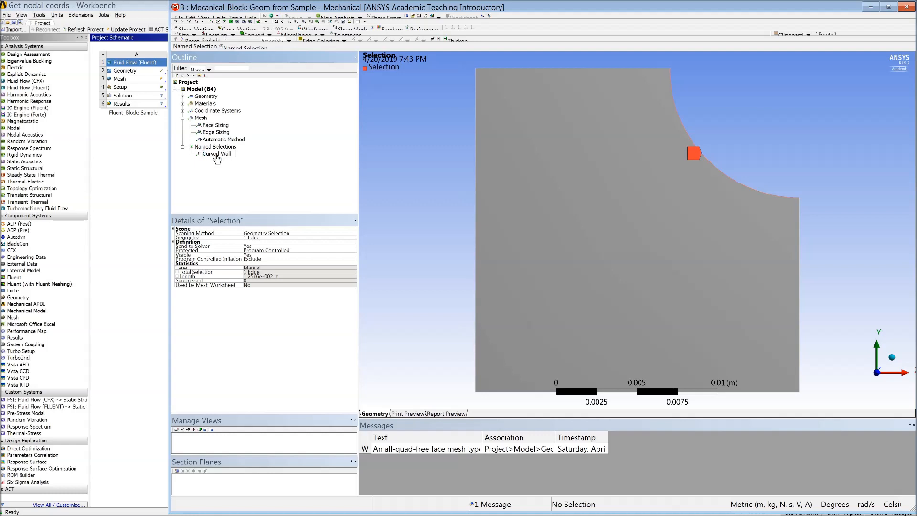
click(216, 153)
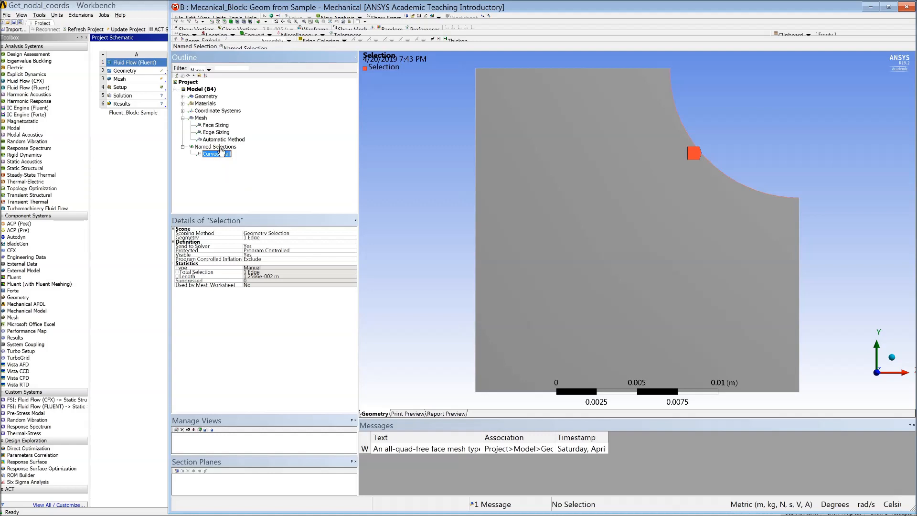
right_click(213, 146)
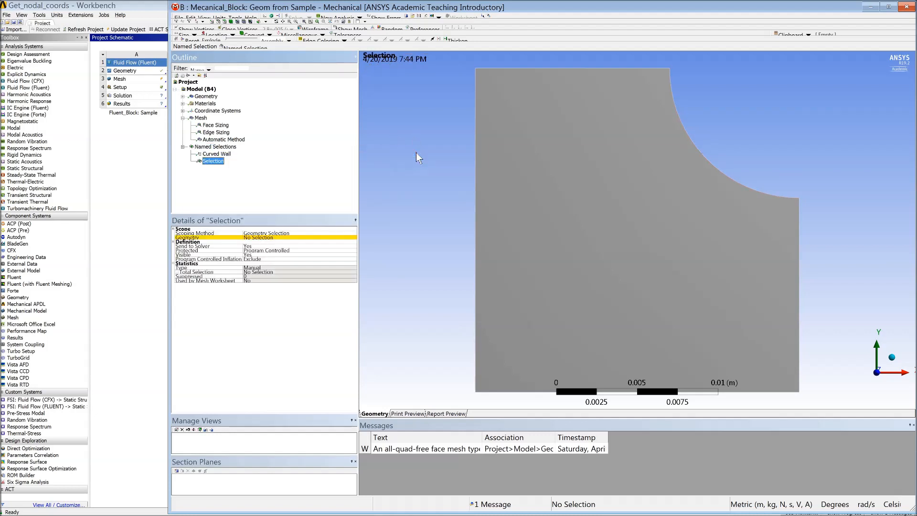
Set worksheet row 1 to Add edges whose Named Selection equals Curved Wall
click(266, 234)
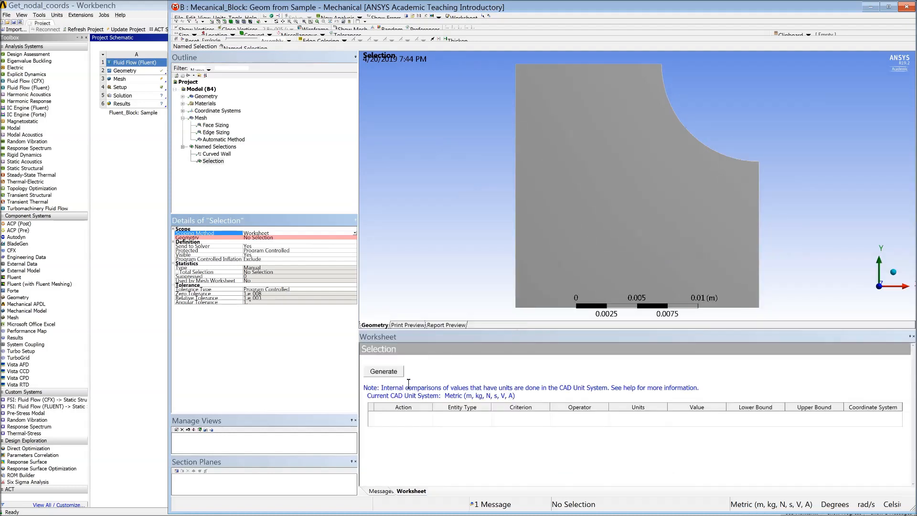
right_click(410, 418)
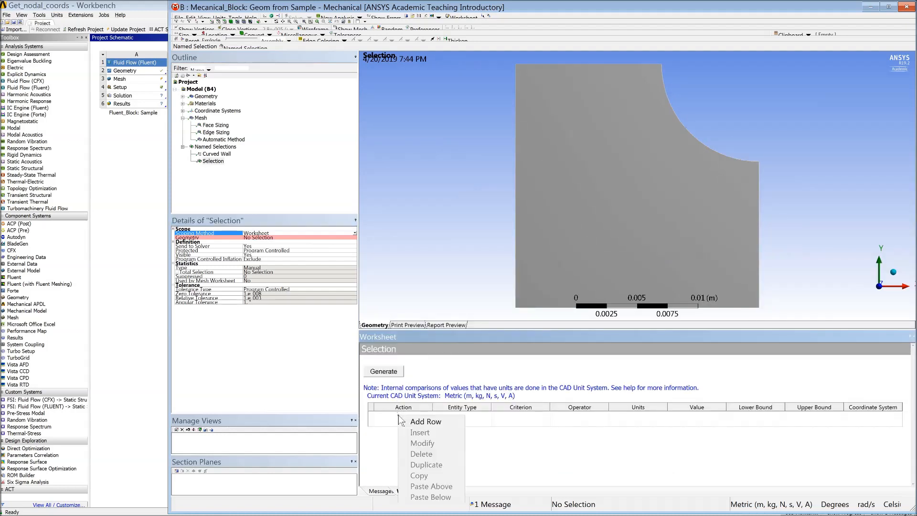
click(426, 421)
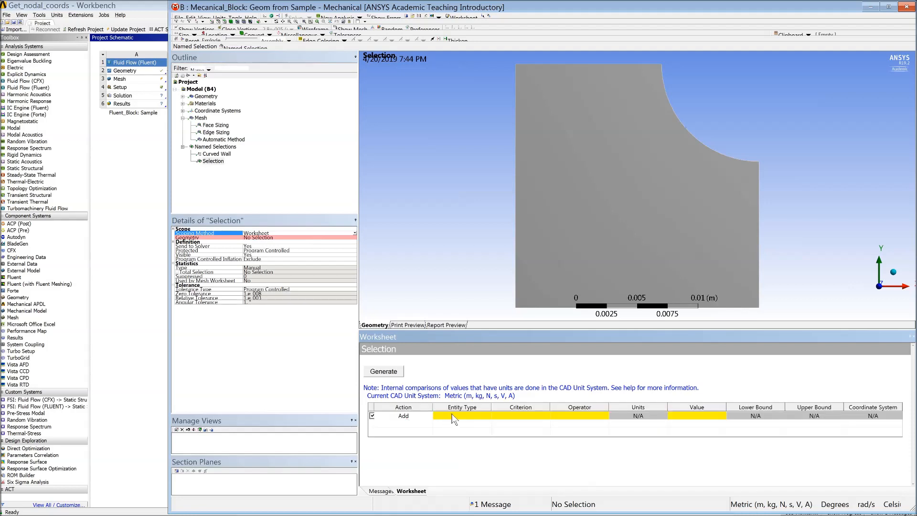
click(462, 415)
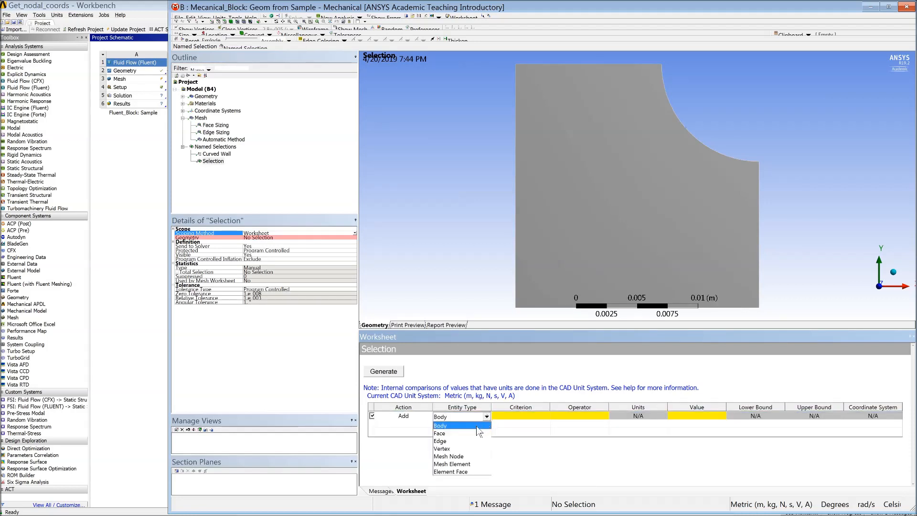
click(439, 440)
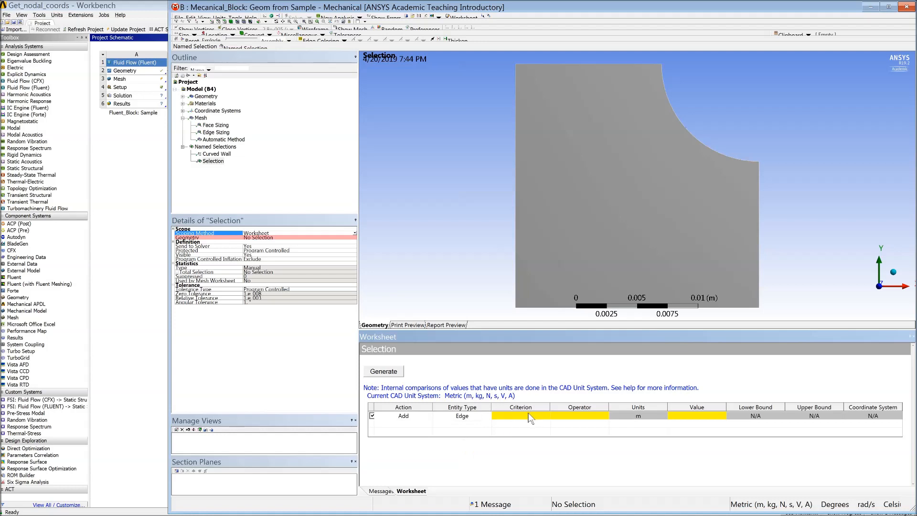
click(545, 415)
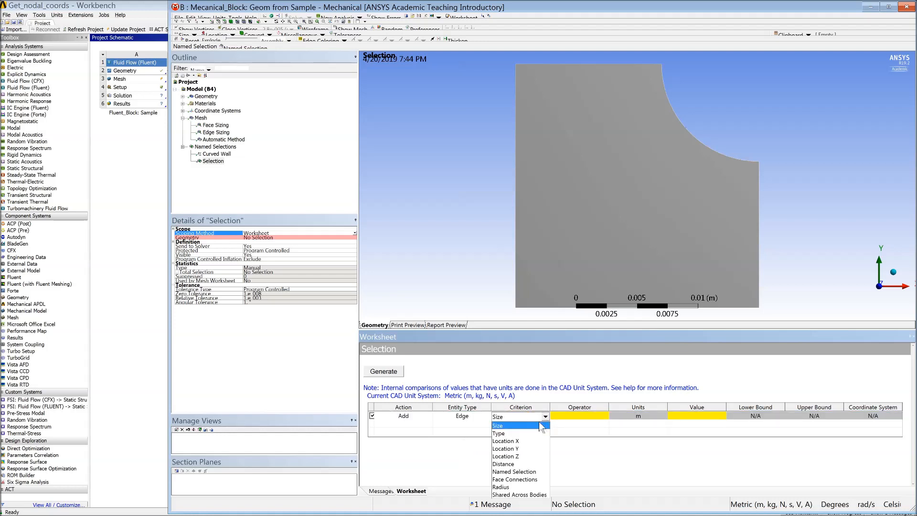
click(513, 471)
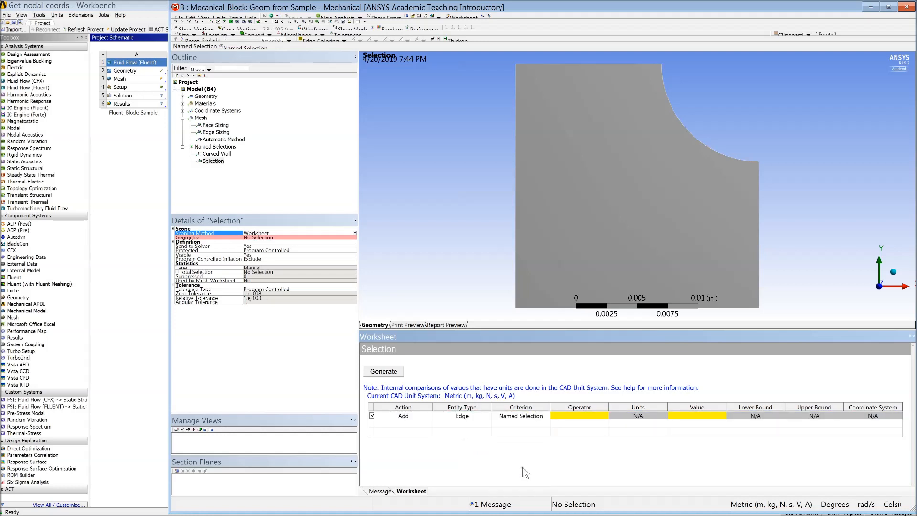
click(577, 415)
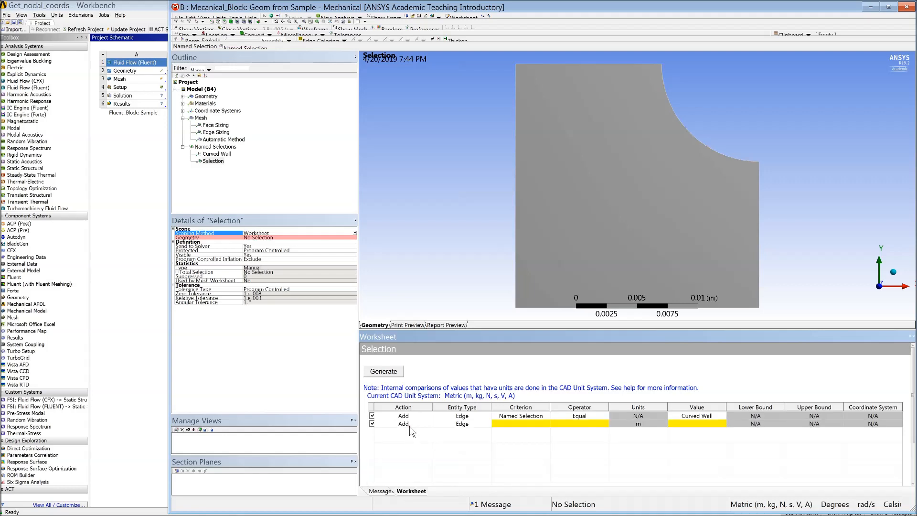
Set worksheet row 2 to Convert To Mesh Node
click(427, 423)
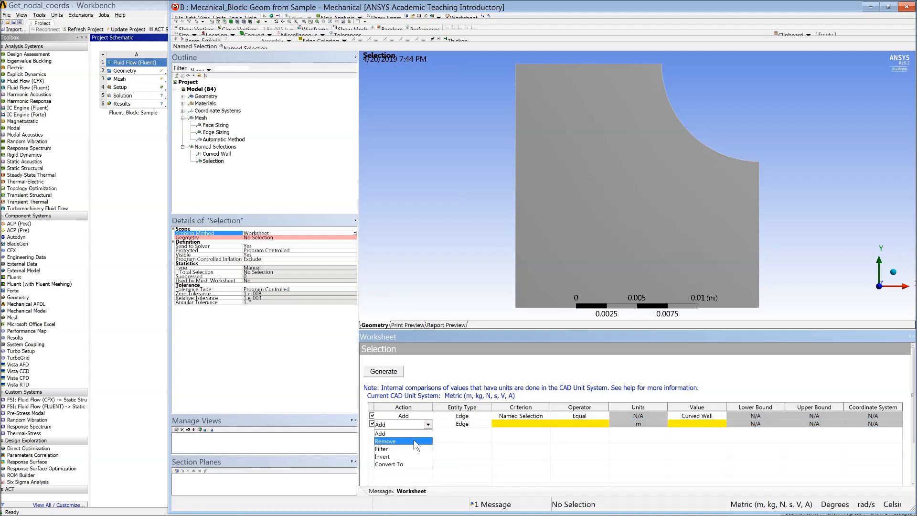
click(389, 464)
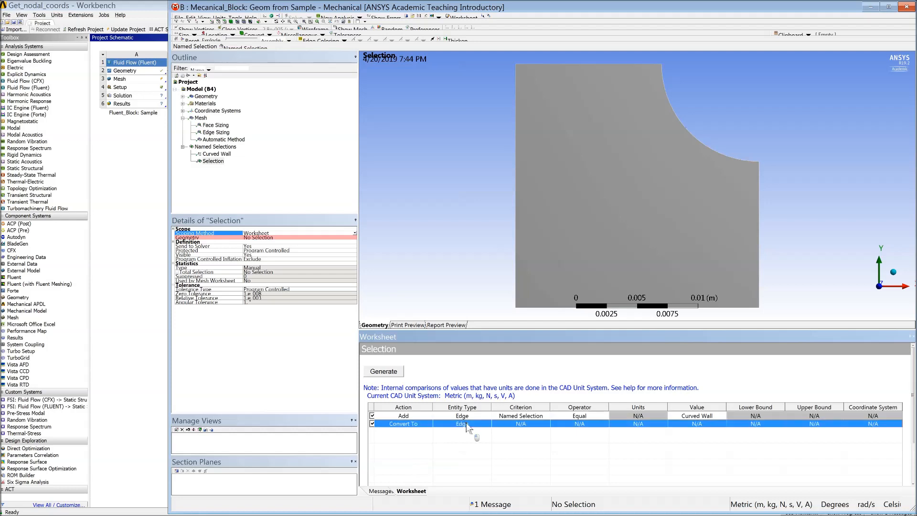
click(461, 423)
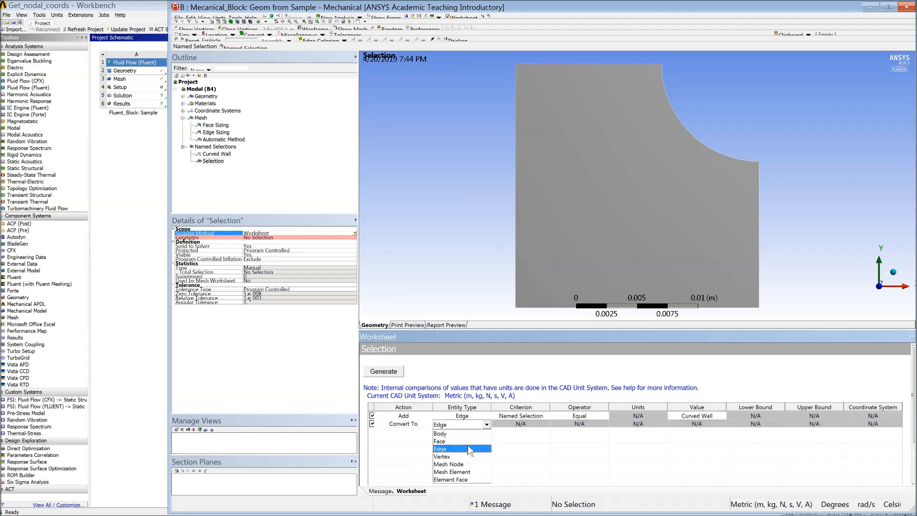
click(449, 464)
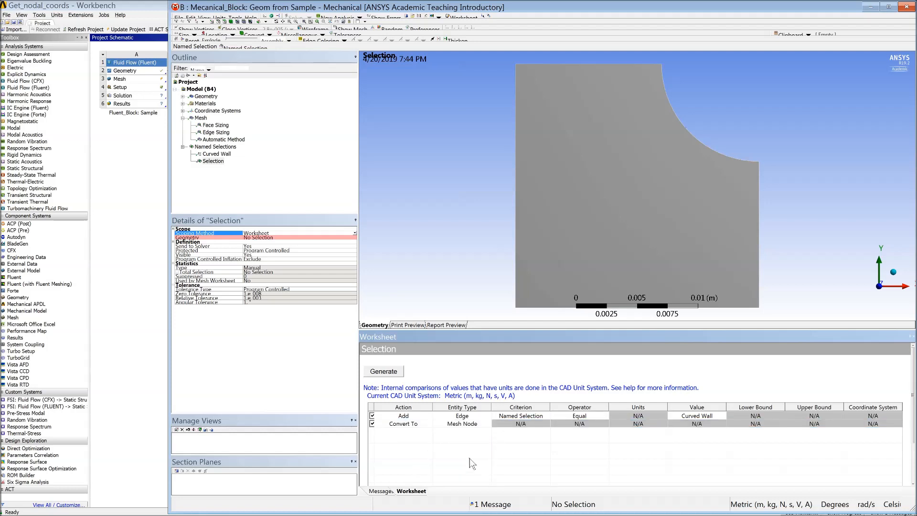
mouse_move(641, 447)
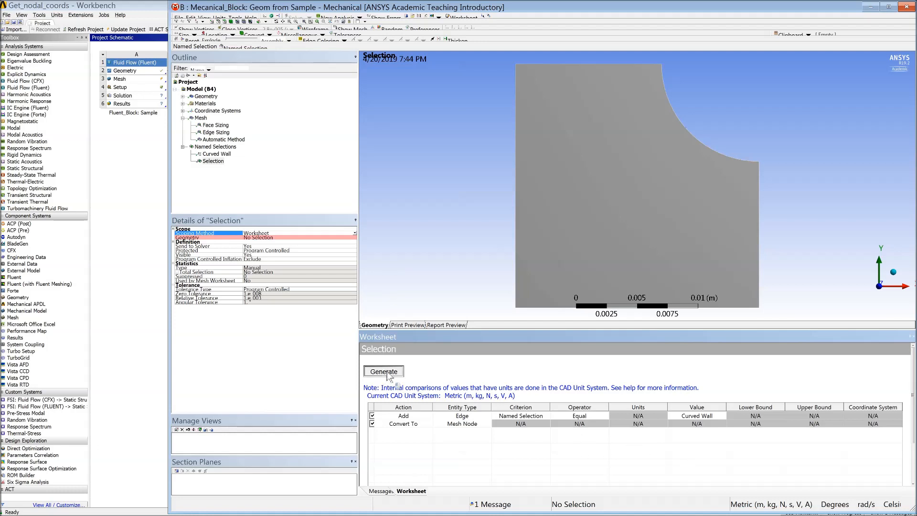
Generate the worksheet so Selection holds the 13 curved-wall mesh nodes
click(383, 371)
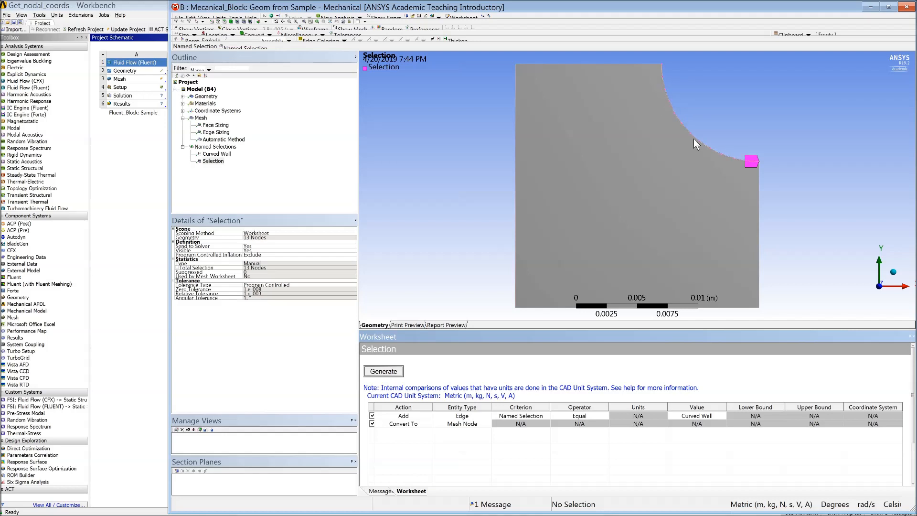
mouse_move(458, 189)
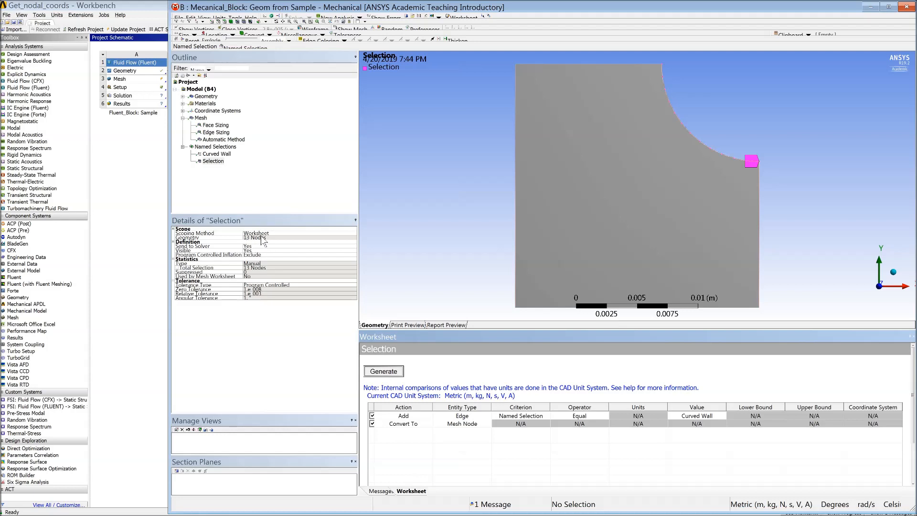
mouse_move(233, 173)
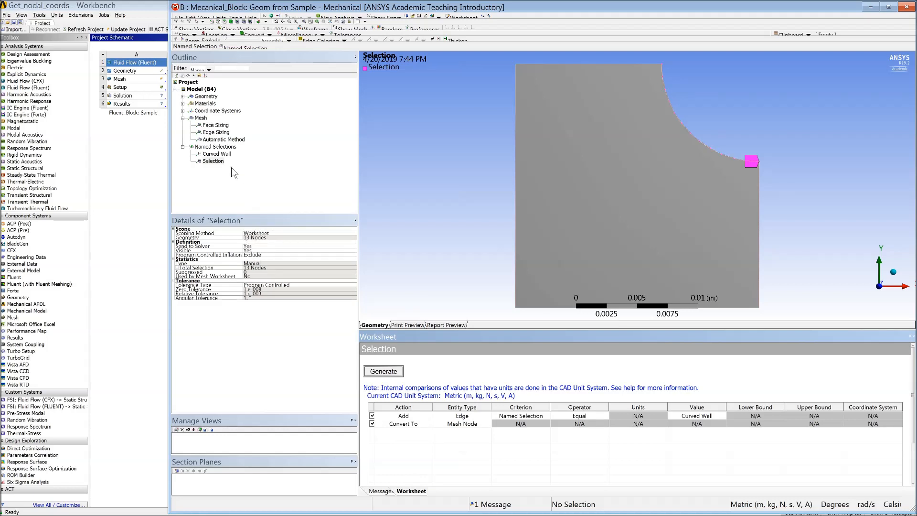
Export the Selection named selection's 13 nodes to a text file
right_click(213, 160)
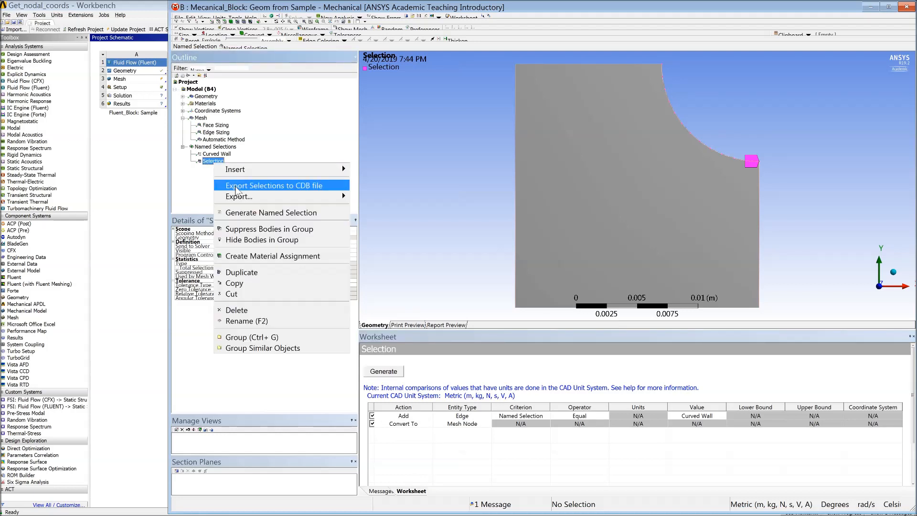
mouse_move(238, 196)
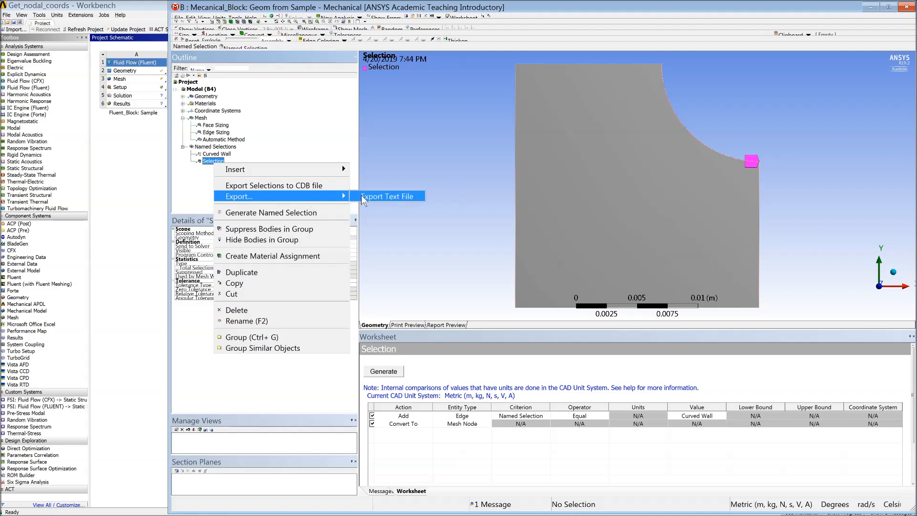
click(389, 195)
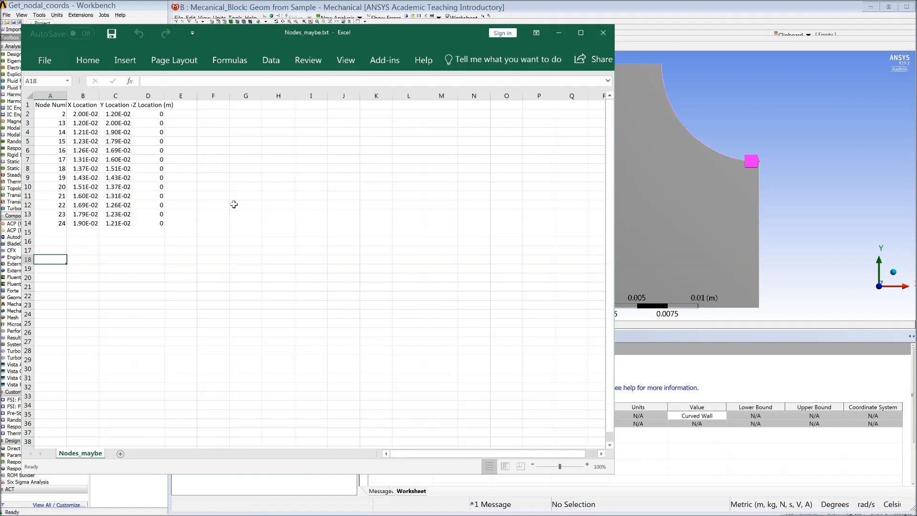
mouse_move(127, 159)
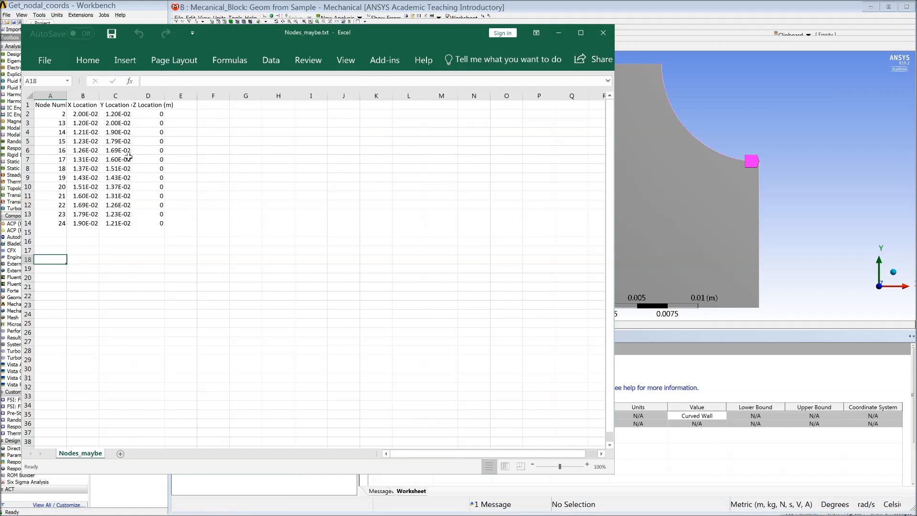